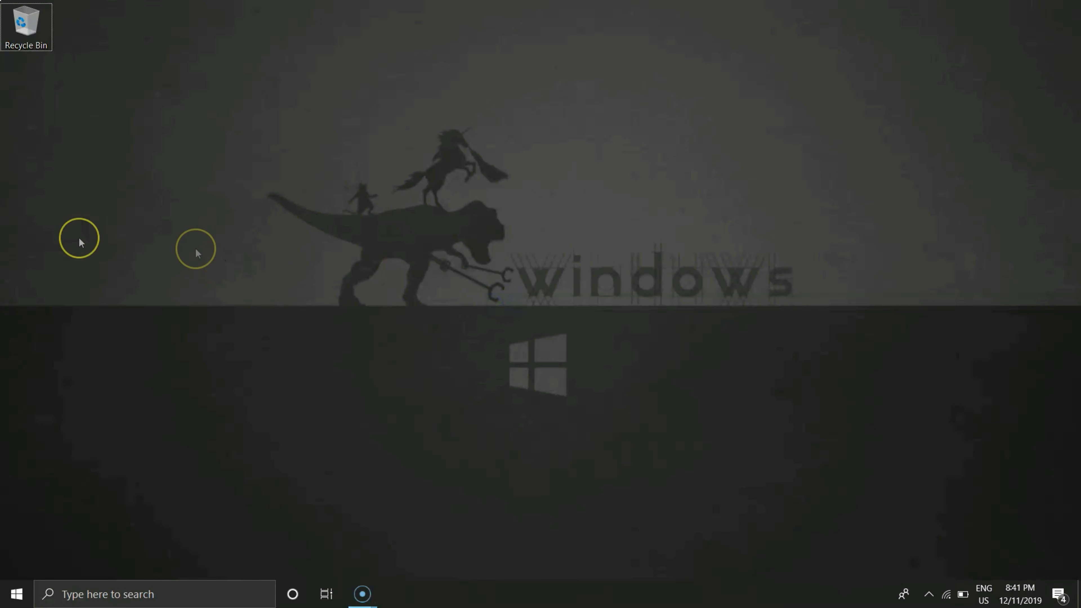
{"action": "mouse_move", "coordinate": [454, 246]}
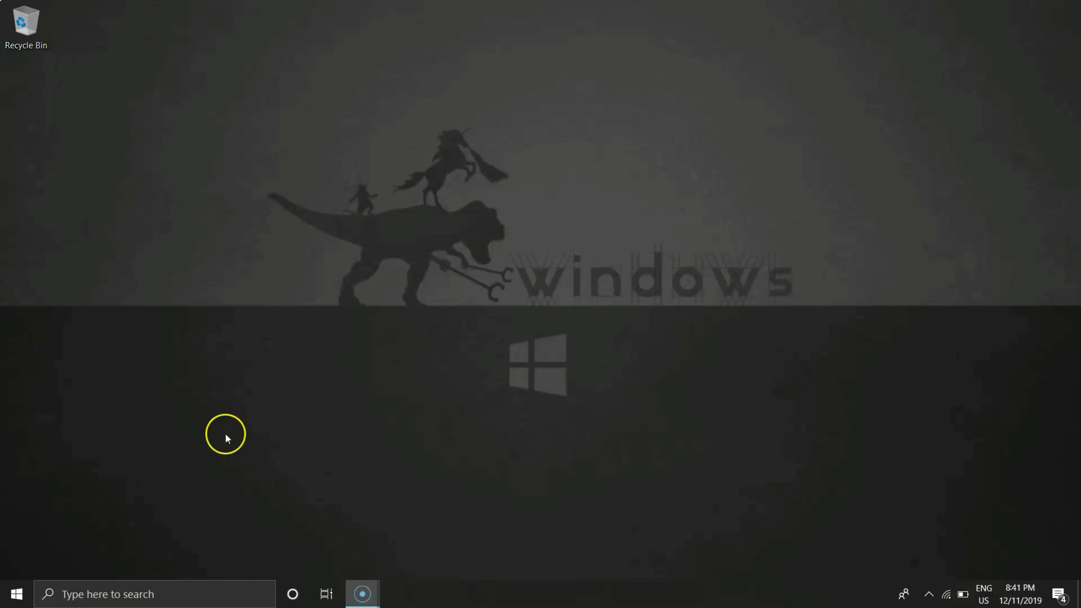
{"action": "mouse_move", "coordinate": [546, 330]}
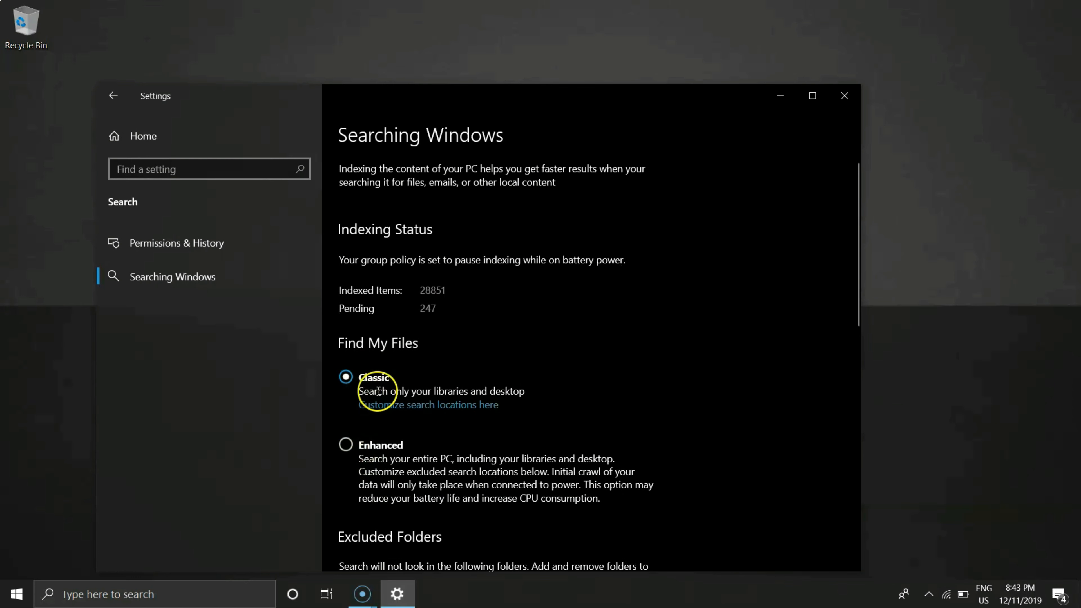
{"action": "mouse_move", "coordinate": [393, 454]}
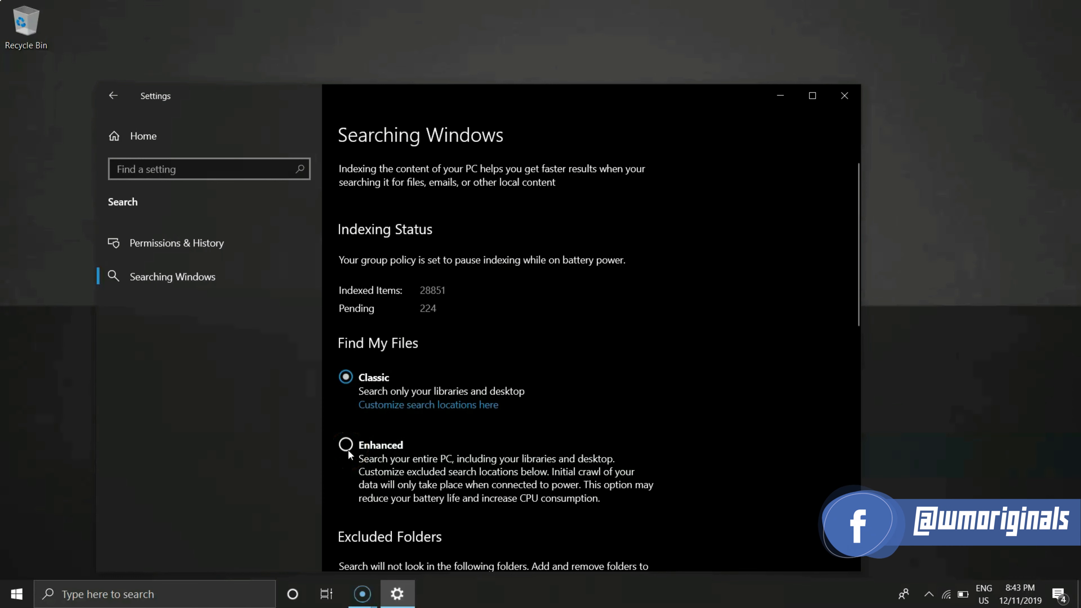
Step: Reopen the Settings app from the Start menu to reach its home page
{"action": "left_click", "coordinate": [845, 95]}
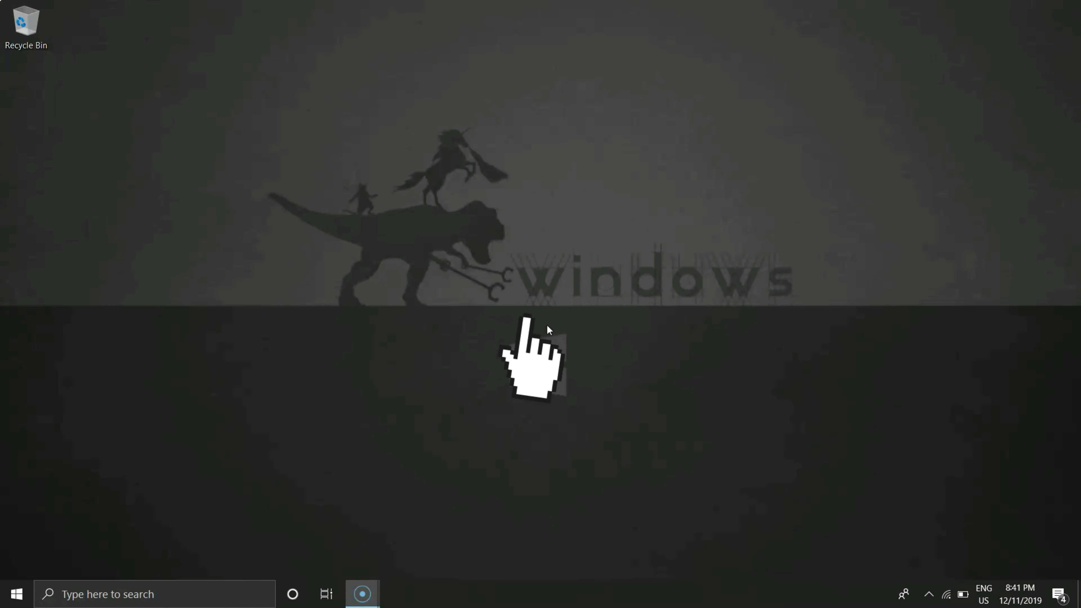
{"action": "left_click", "coordinate": [14, 595]}
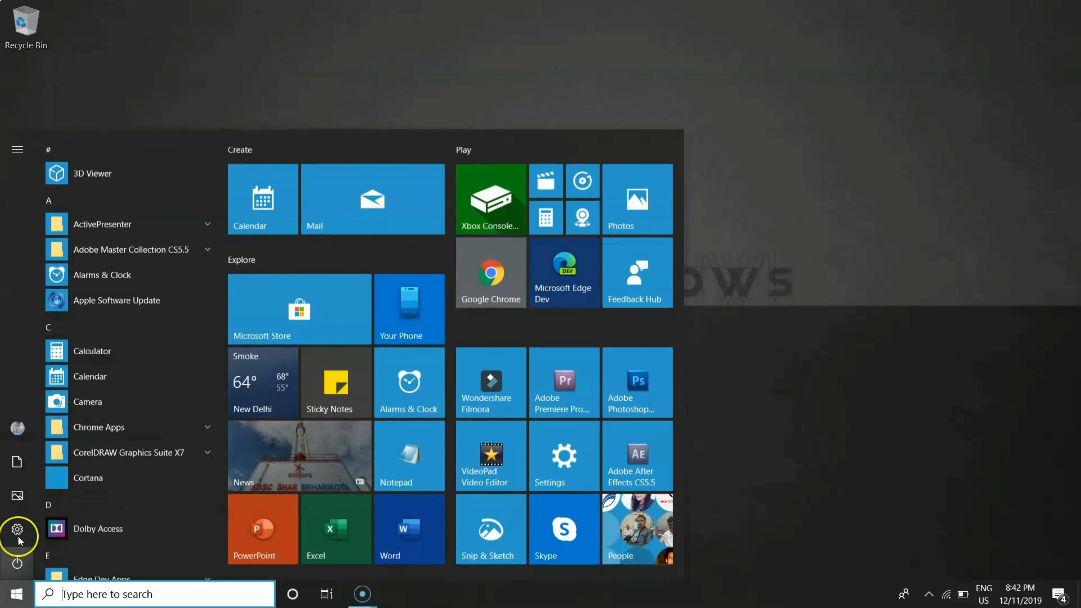
{"action": "left_click", "coordinate": [16, 531]}
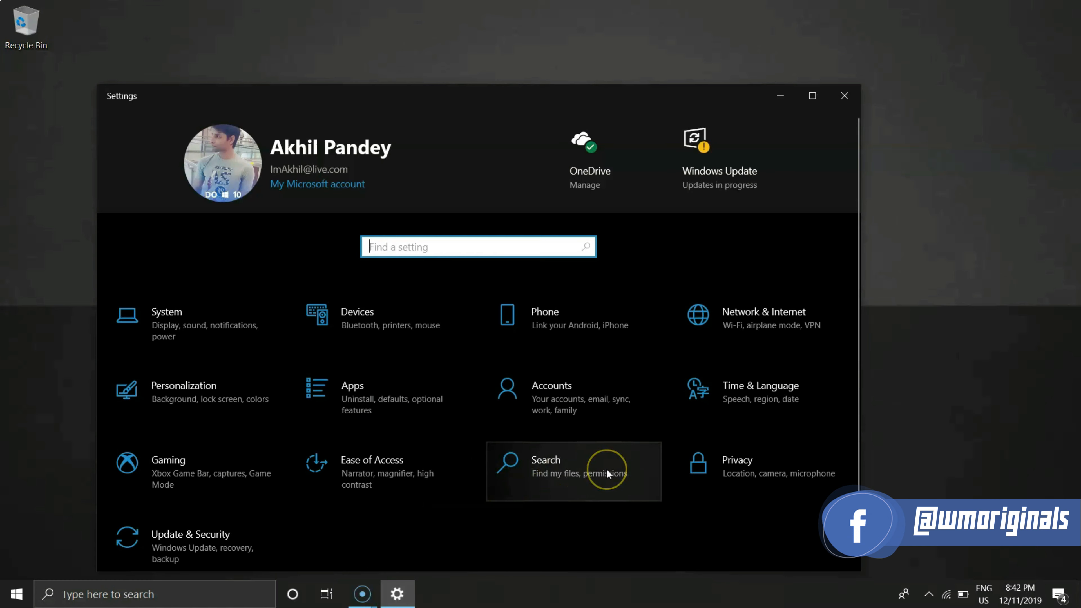
Step: On the Searching Windows page, set Find My Files to Enhanced mode
{"action": "left_click", "coordinate": [556, 465]}
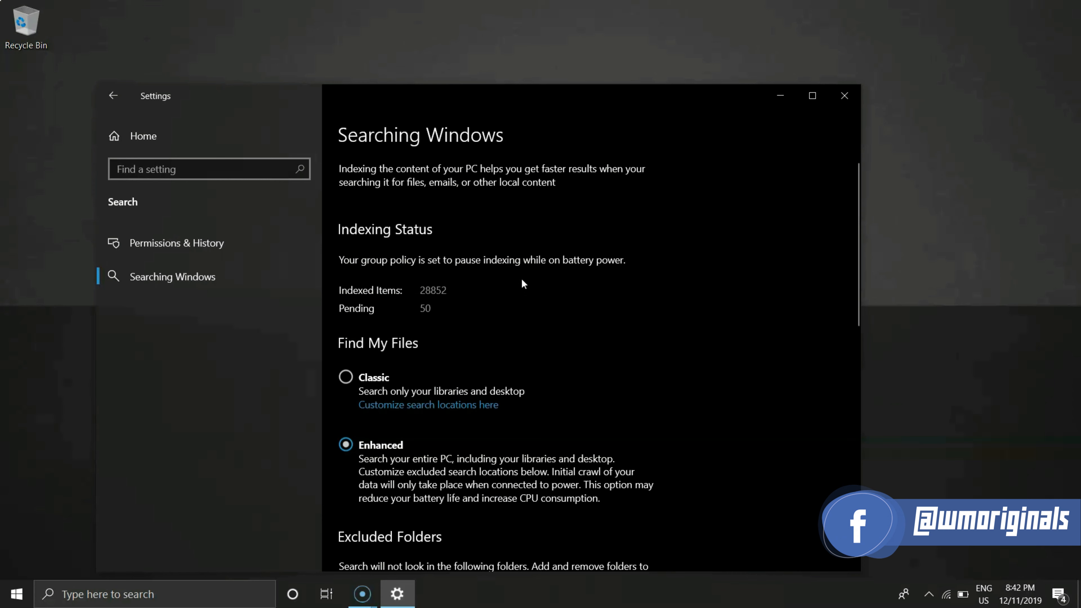
{"action": "left_click", "coordinate": [345, 377]}
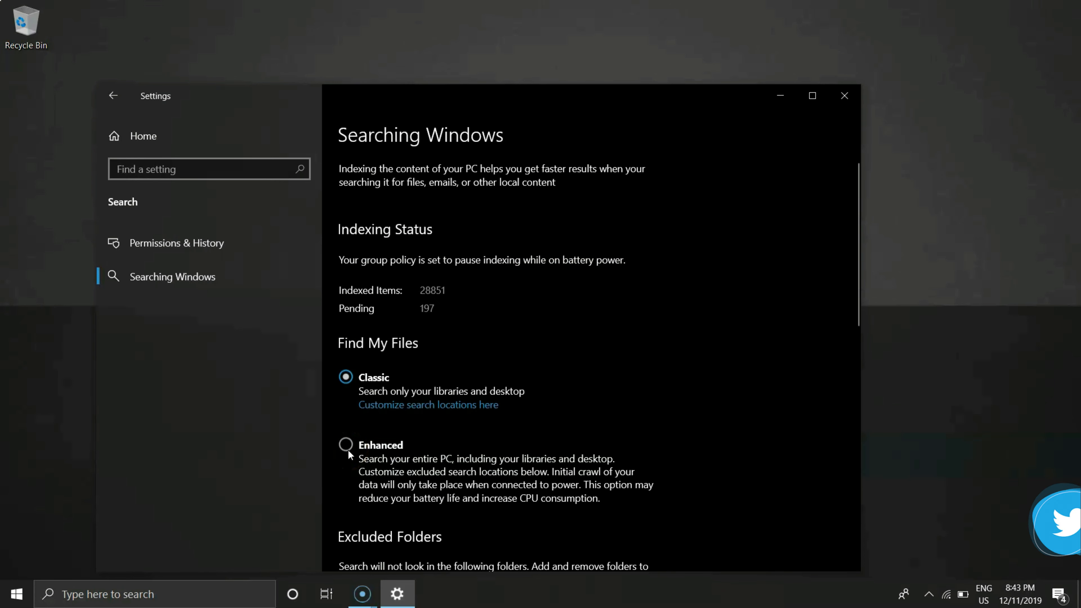
{"action": "left_click", "coordinate": [346, 445]}
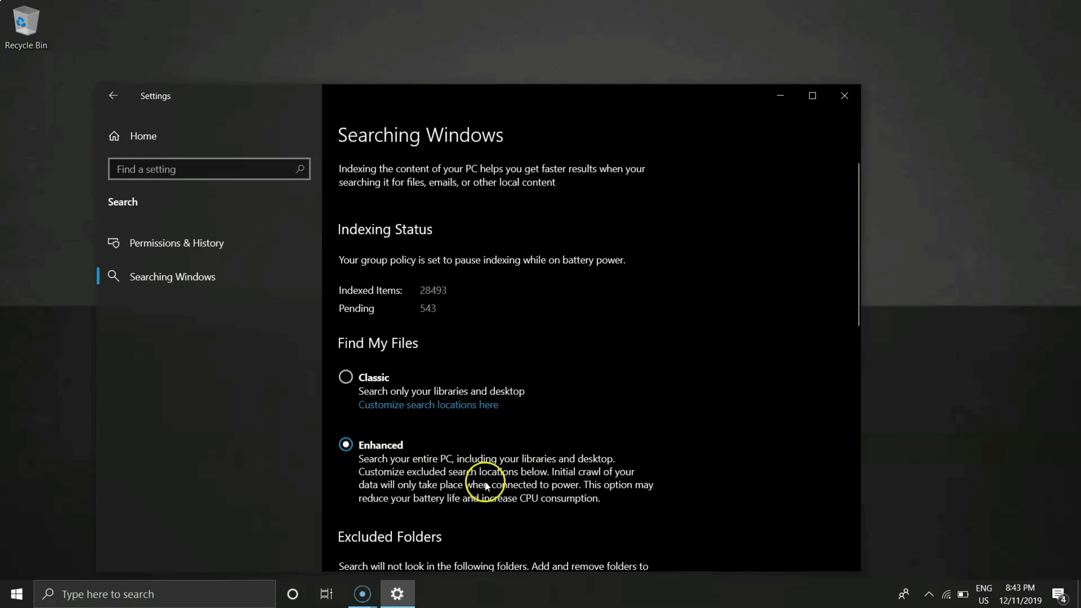
{"action": "mouse_move", "coordinate": [620, 491]}
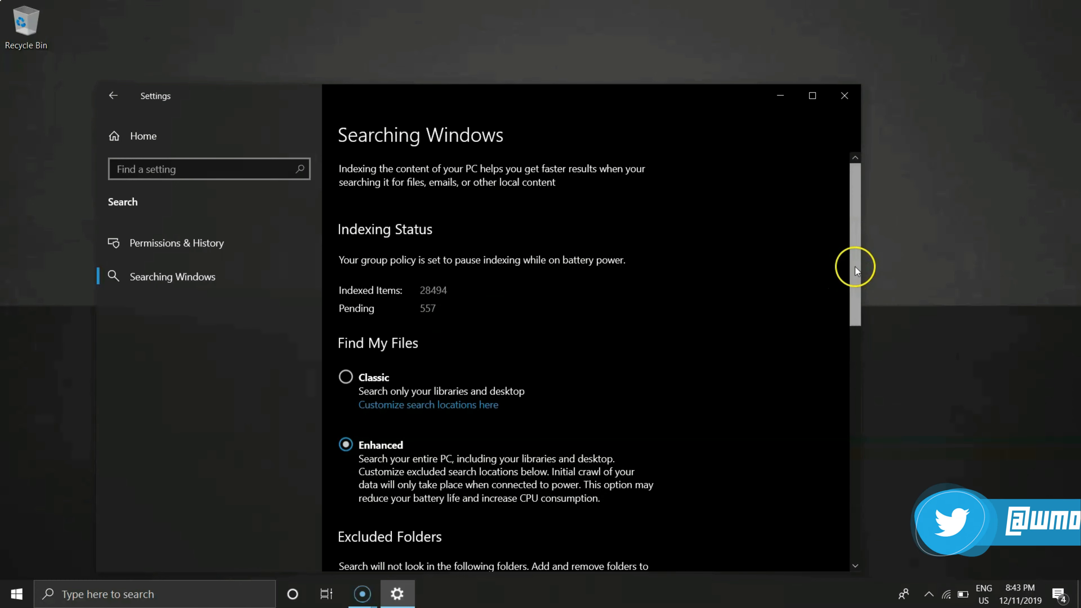
Step: Add the Documents folder to Excluded Folders, then close Settings
{"action": "scroll", "scroll_direction": "down", "scroll_amount": 3}
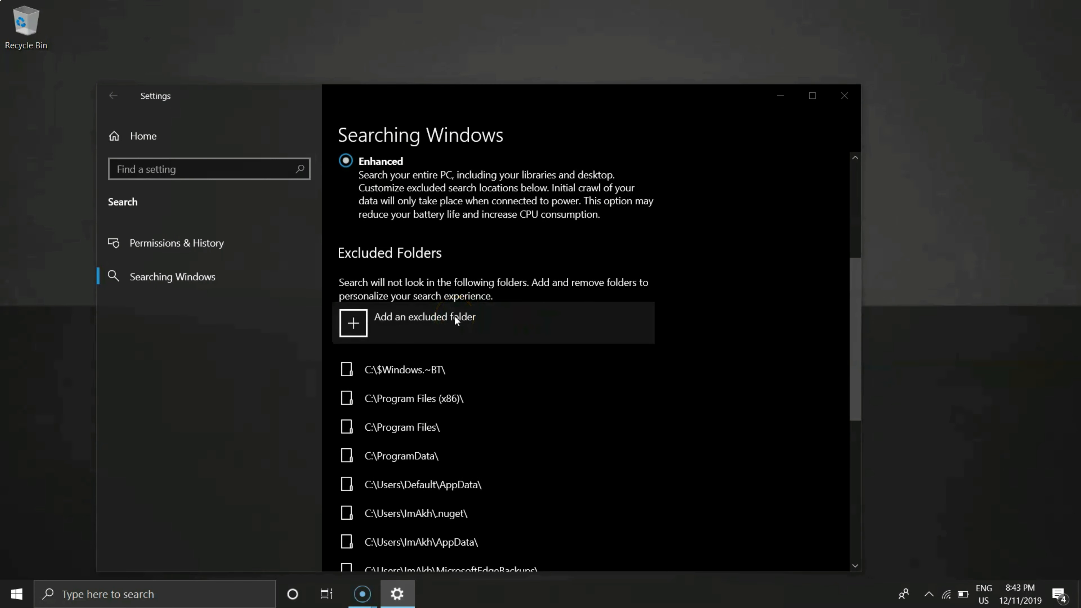
{"action": "left_click", "coordinate": [456, 320]}
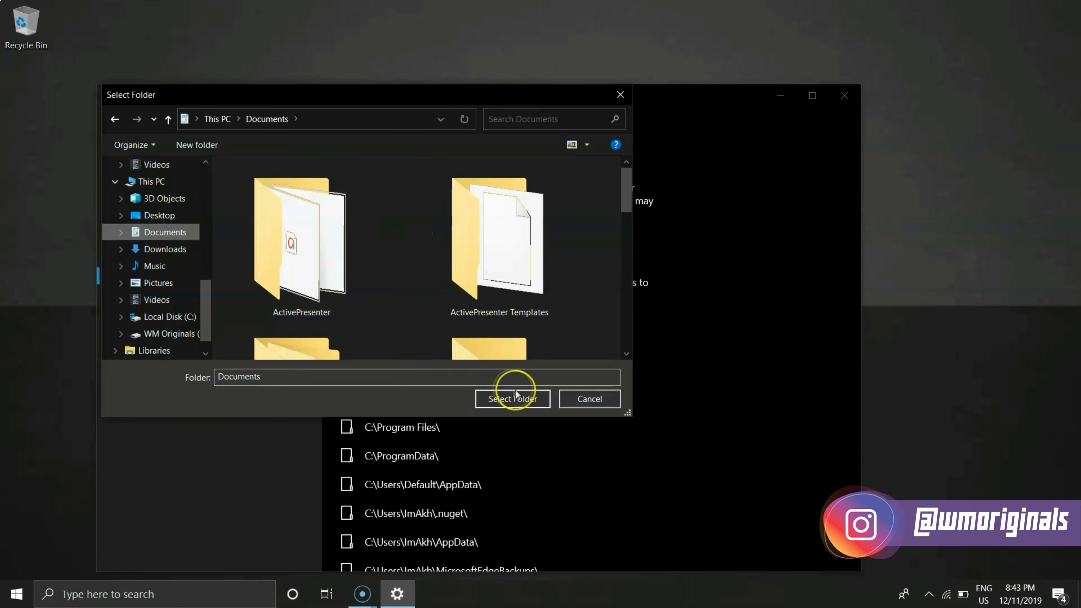
{"action": "left_click", "coordinate": [512, 399]}
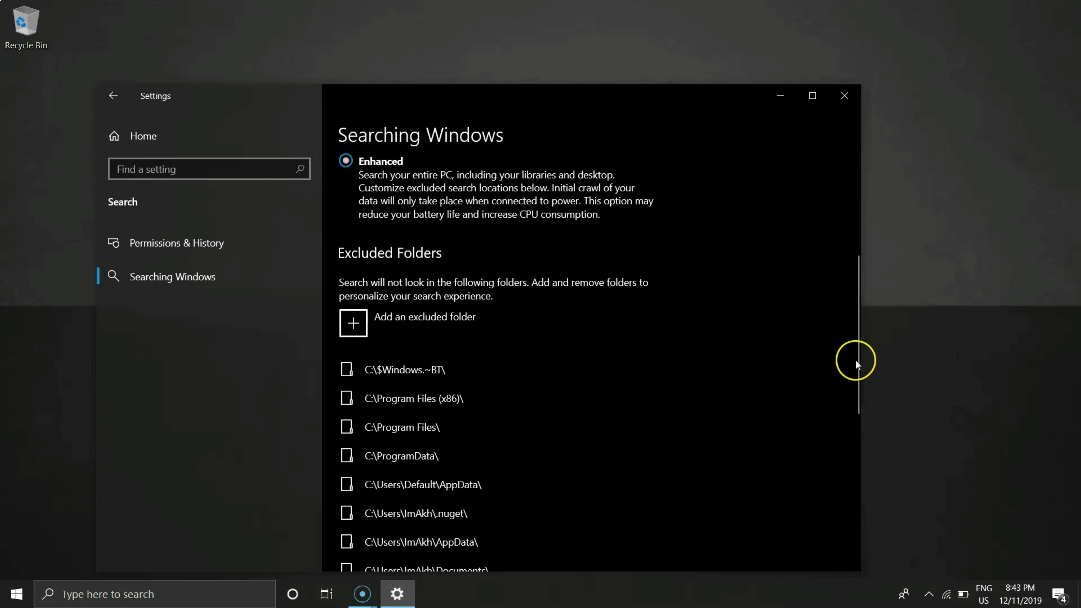
{"action": "scroll", "scroll_direction": "down", "scroll_amount": 3}
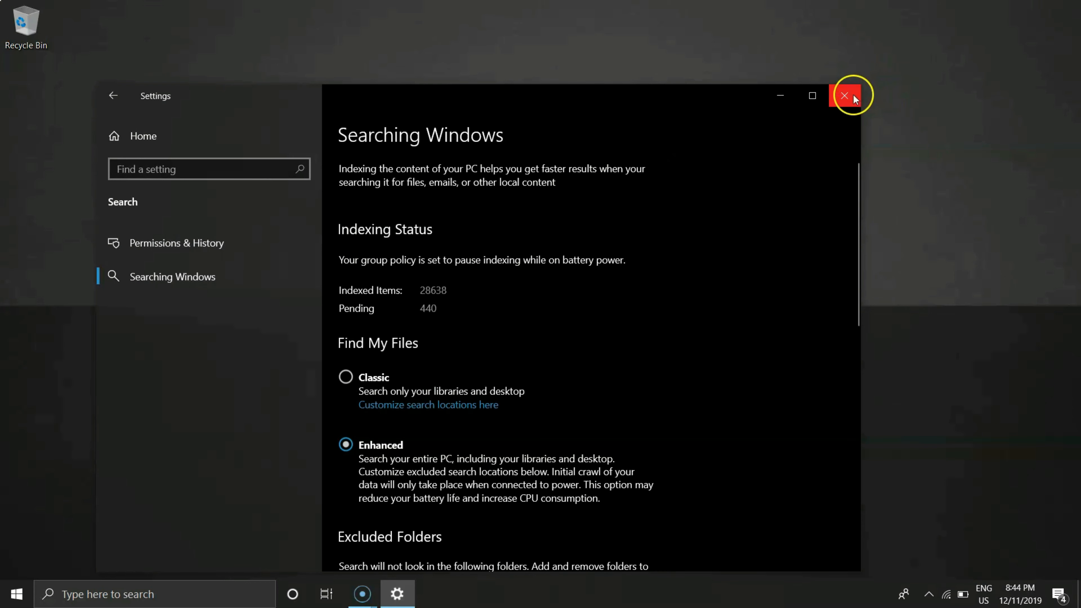
{"action": "left_click", "coordinate": [845, 95]}
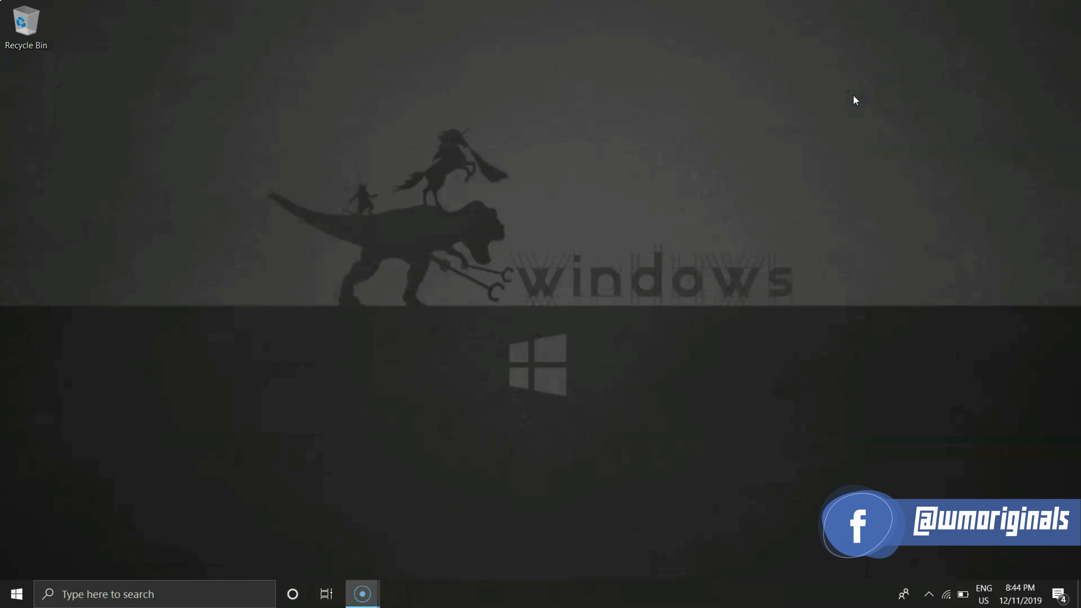